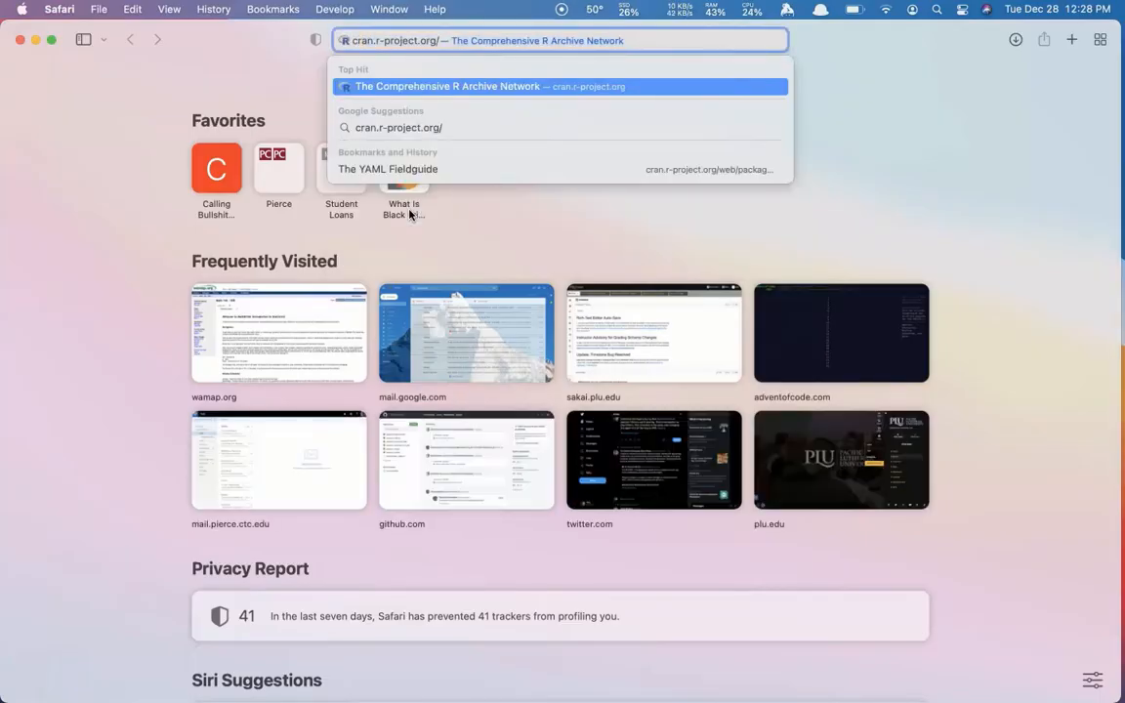
# - Go to cran.r-project.org and on to the R for macOS downloads page
pyautogui.click(561, 86)
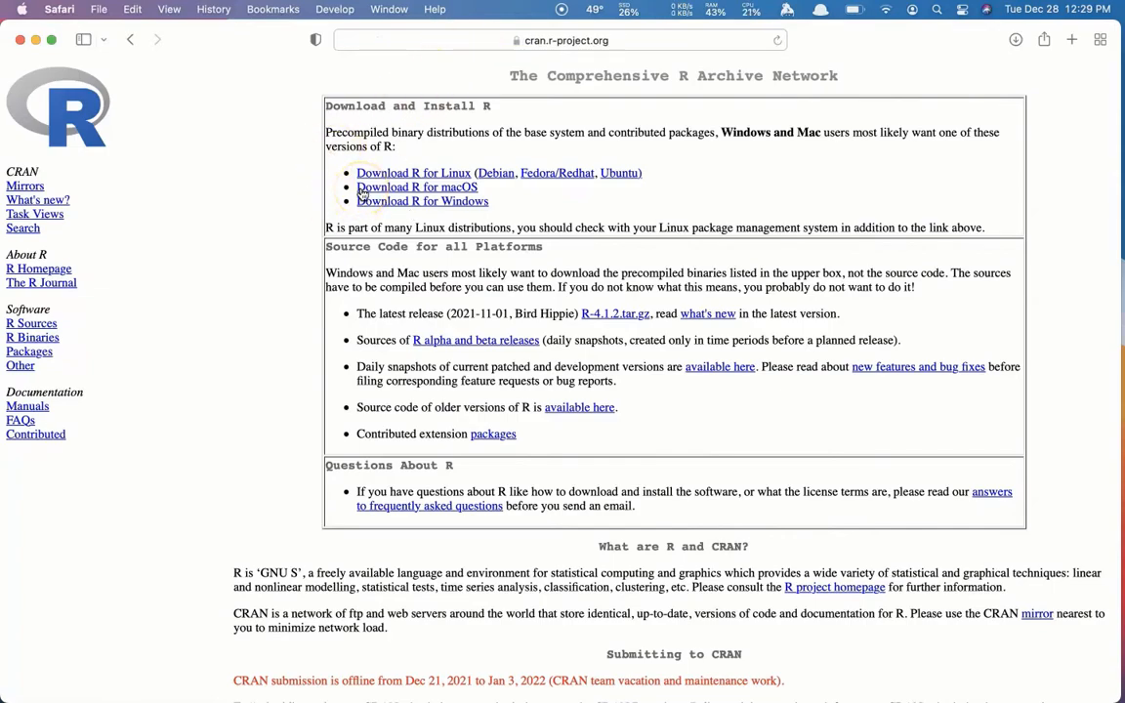
pyautogui.click(416, 187)
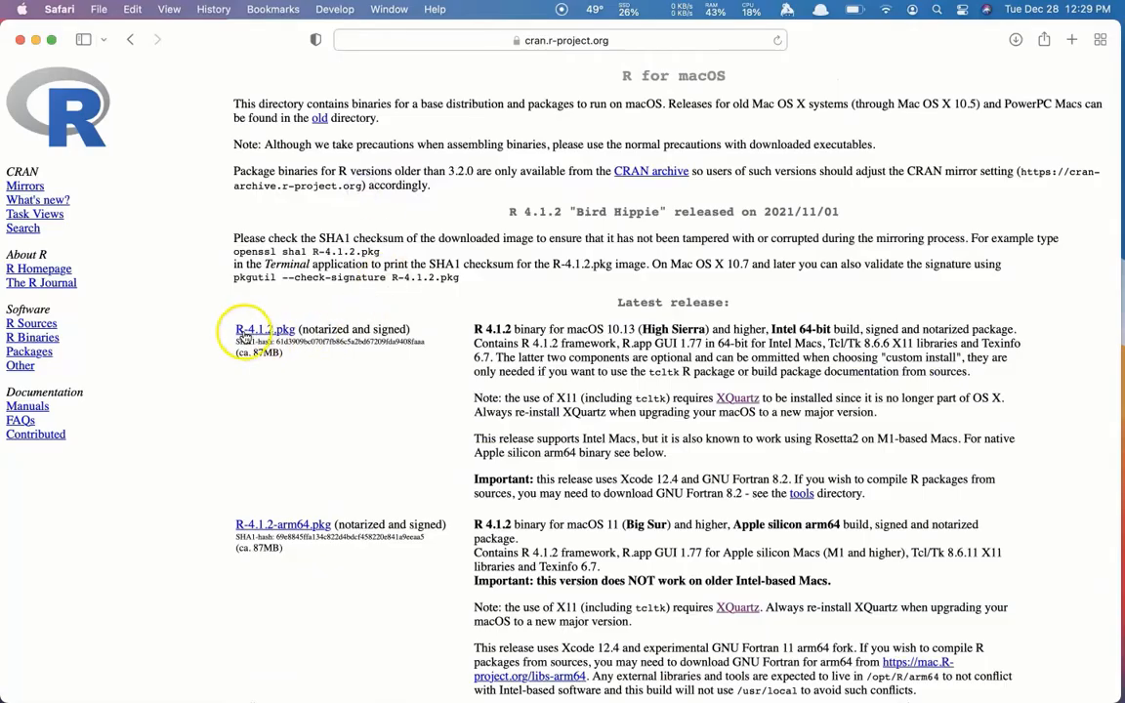
pyautogui.moveTo(415, 339)
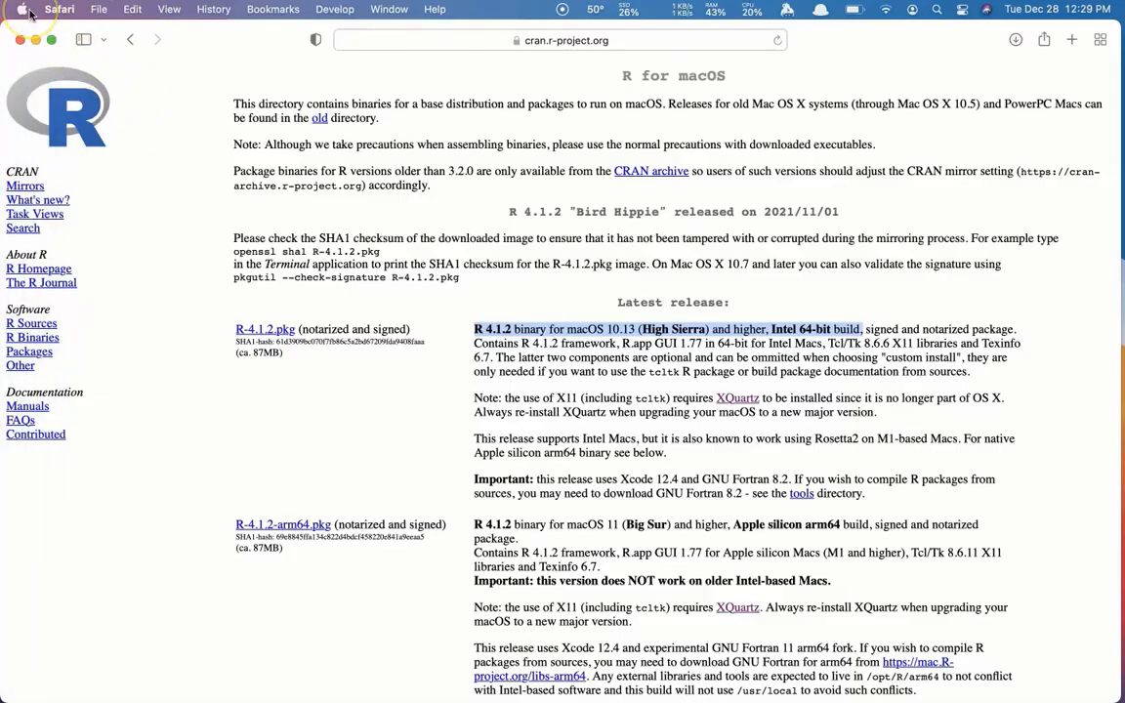
pyautogui.click(23, 8)
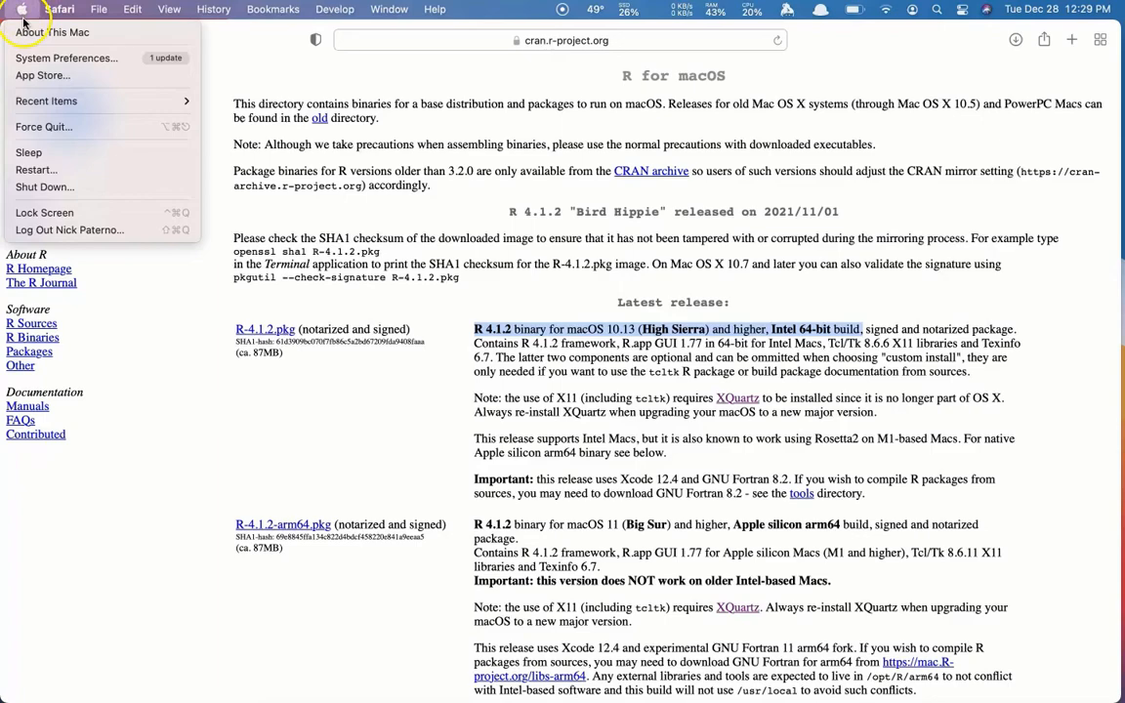
pyautogui.moveTo(52, 32)
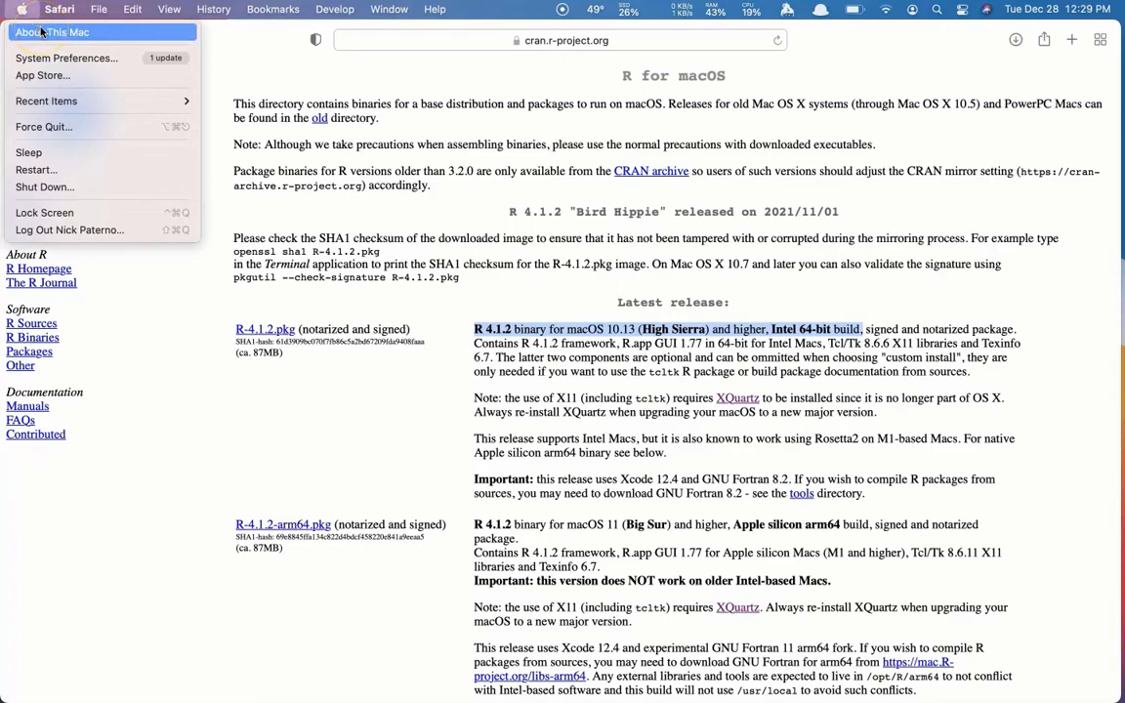
pyautogui.click(51, 32)
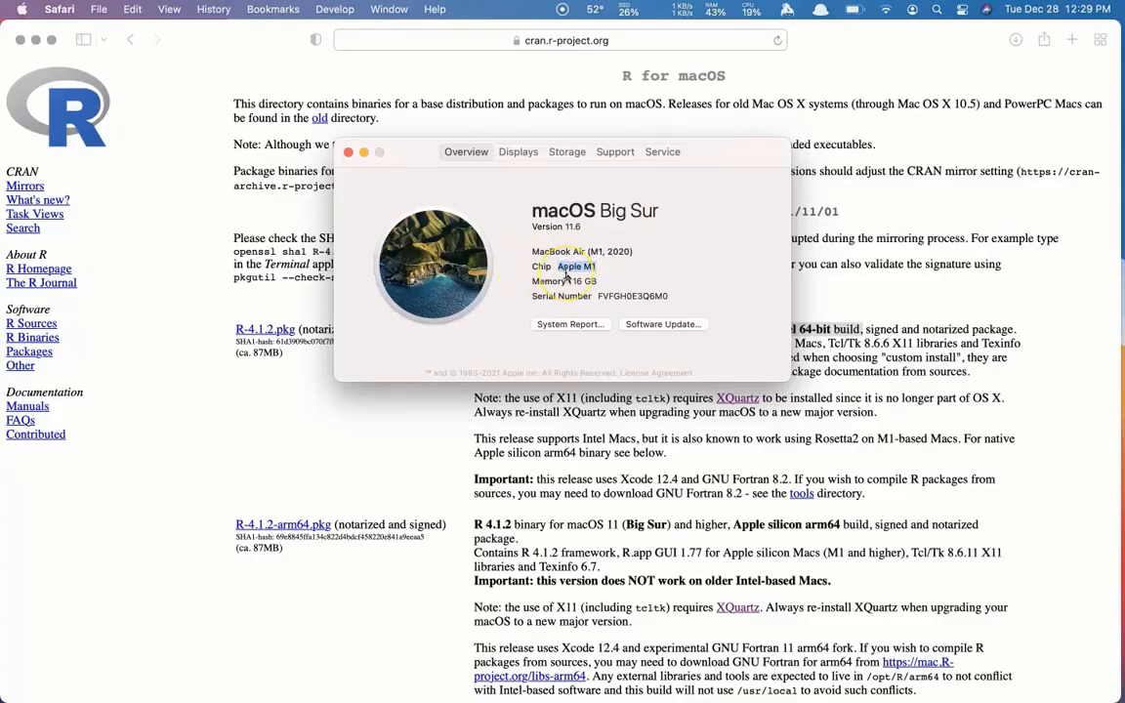
pyautogui.moveTo(637, 261)
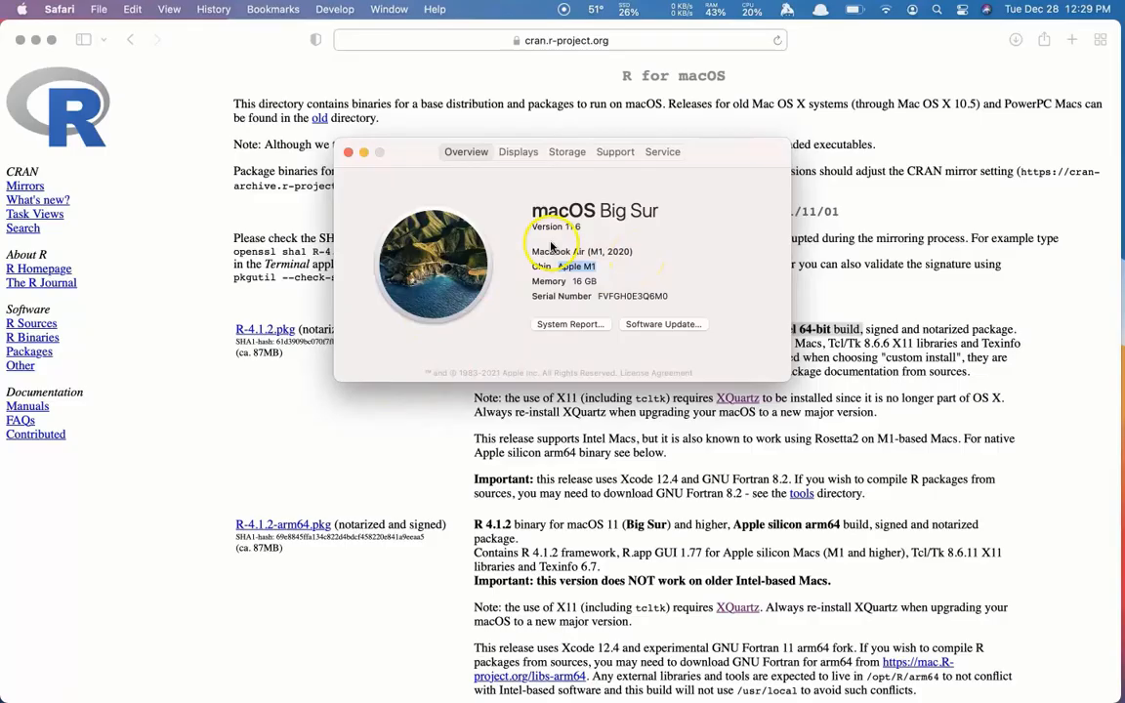
pyautogui.click(348, 151)
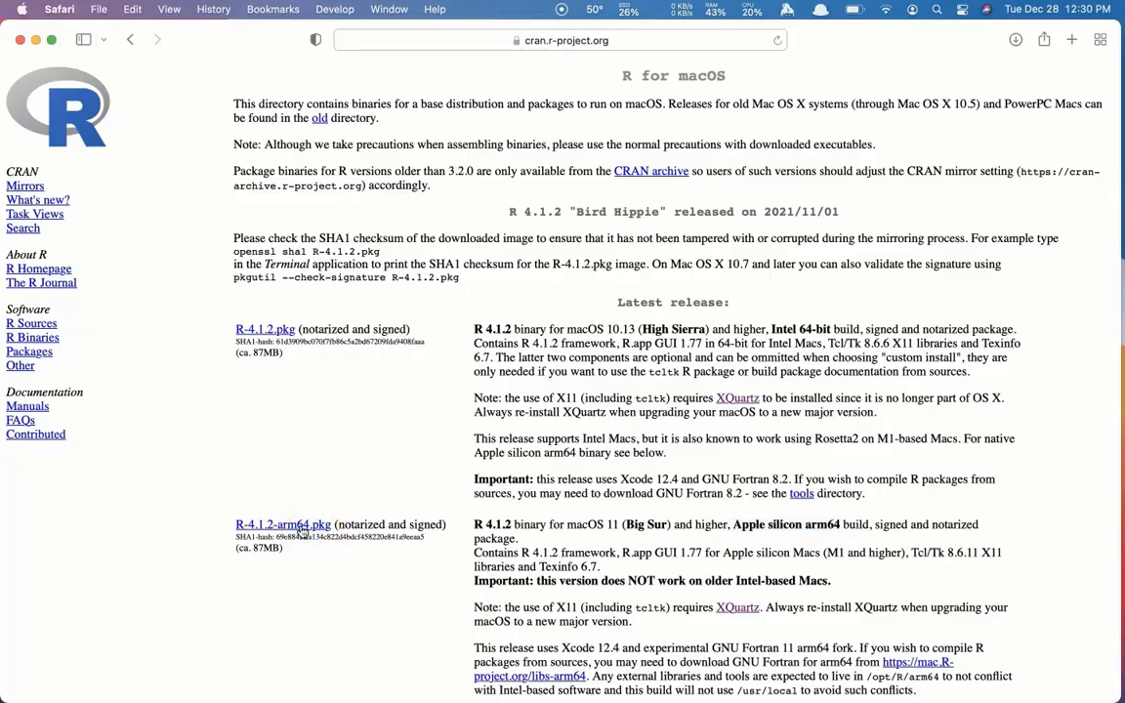
# - Download R-4.1.2-arm64.pkg, then go to rstudio.com's Download page
pyautogui.click(283, 524)
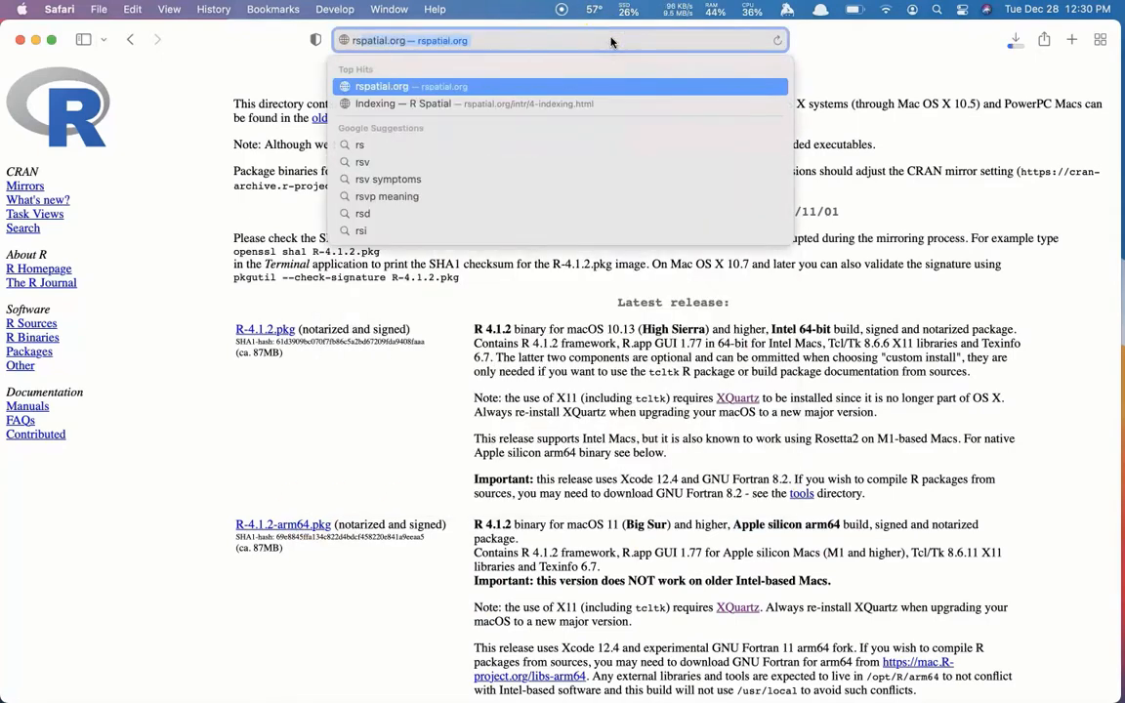
pyautogui.write('rsud')
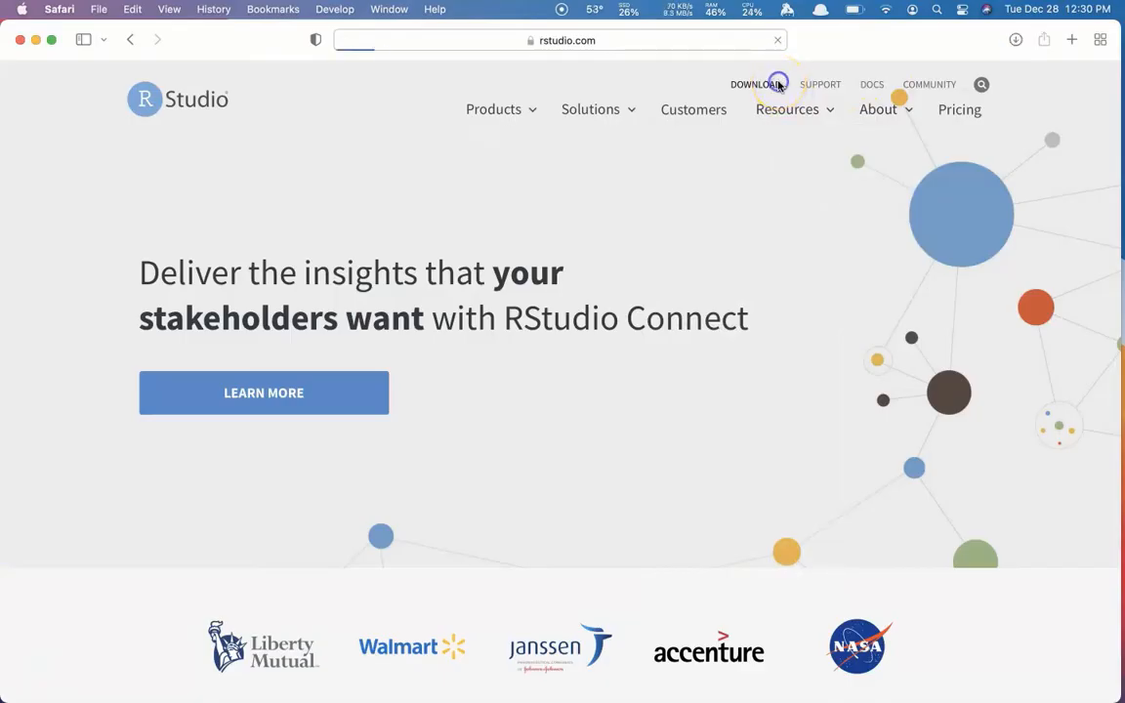
pyautogui.click(755, 84)
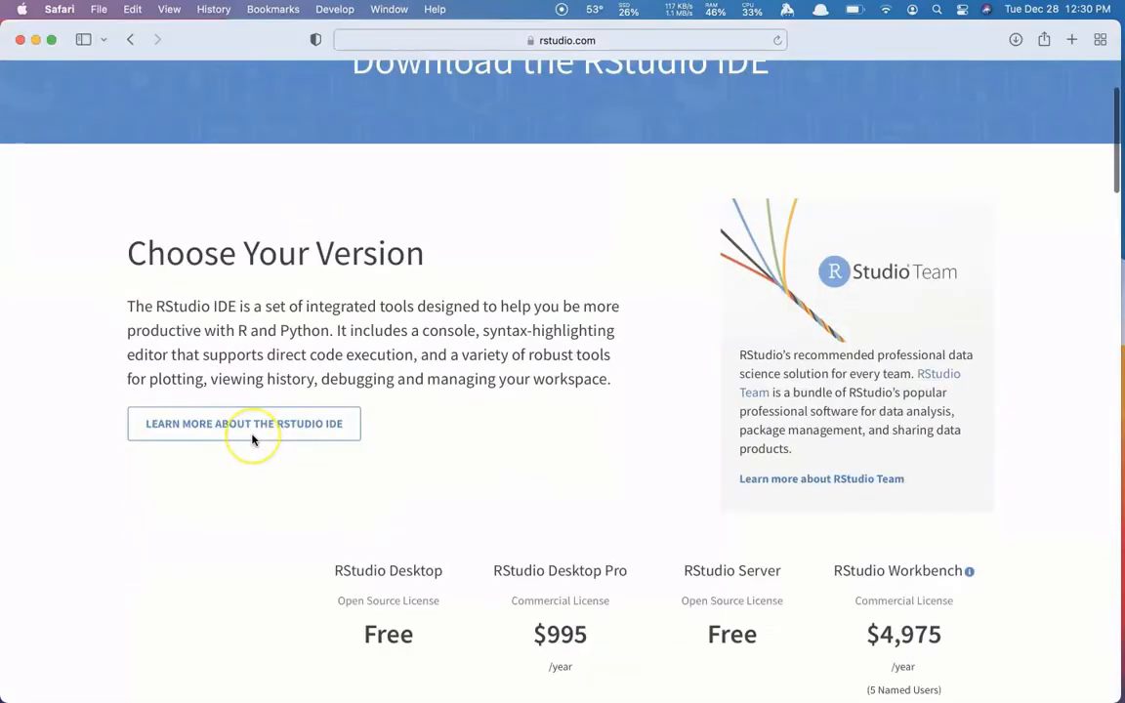
pyautogui.scroll(-3)
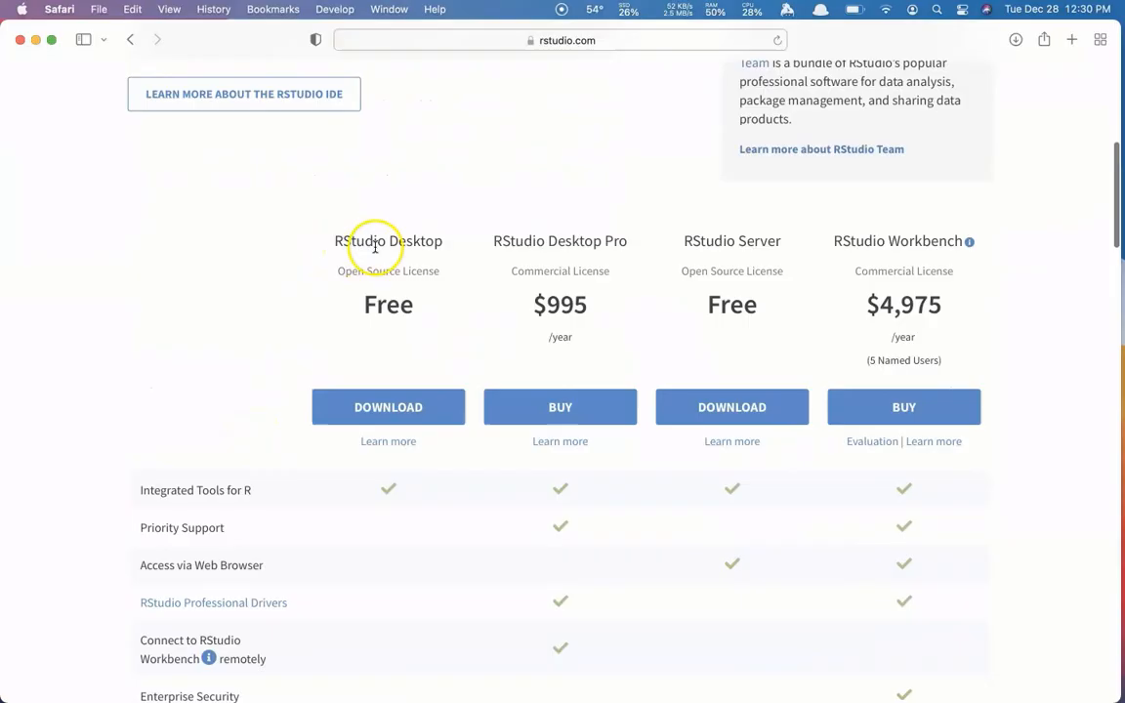
pyautogui.moveTo(388, 408)
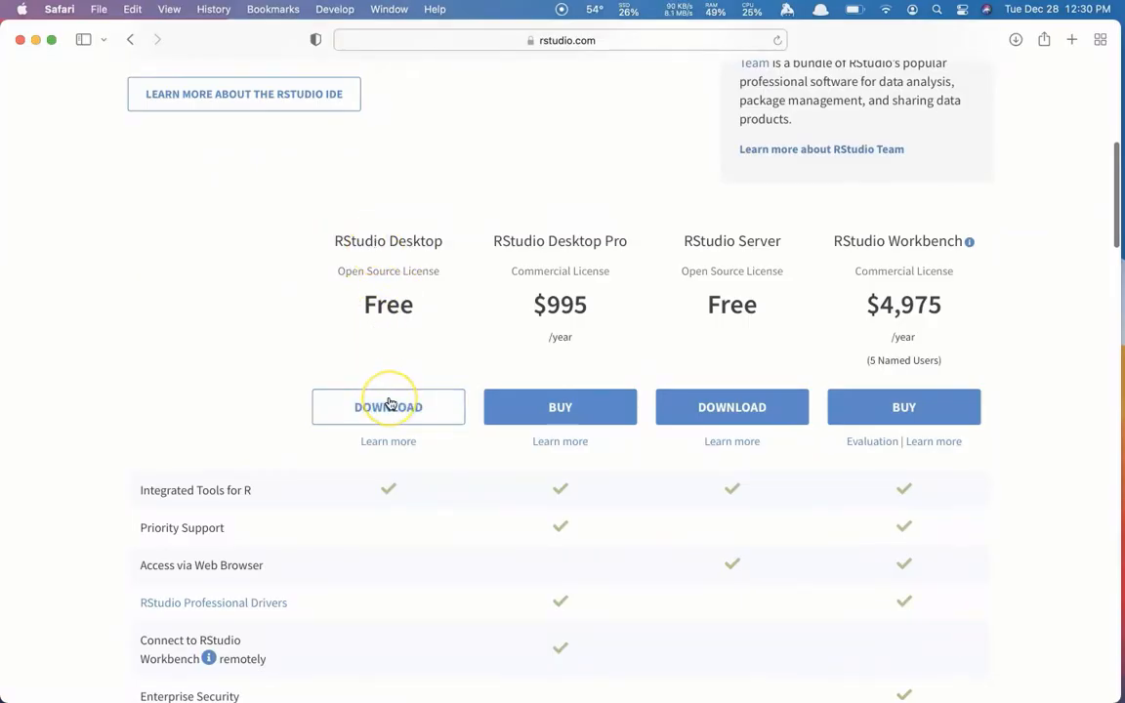
# - Start the free RStudio Desktop 2021.09.1+372 Mac download and check its progress
pyautogui.click(388, 408)
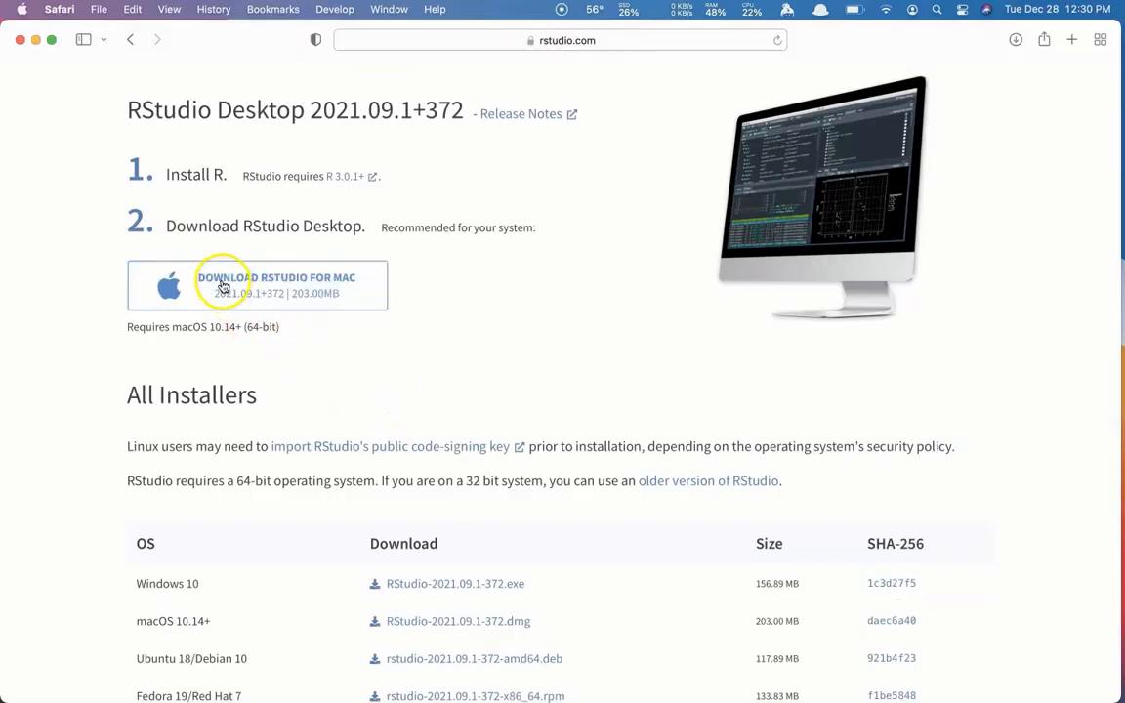
pyautogui.moveTo(361, 291)
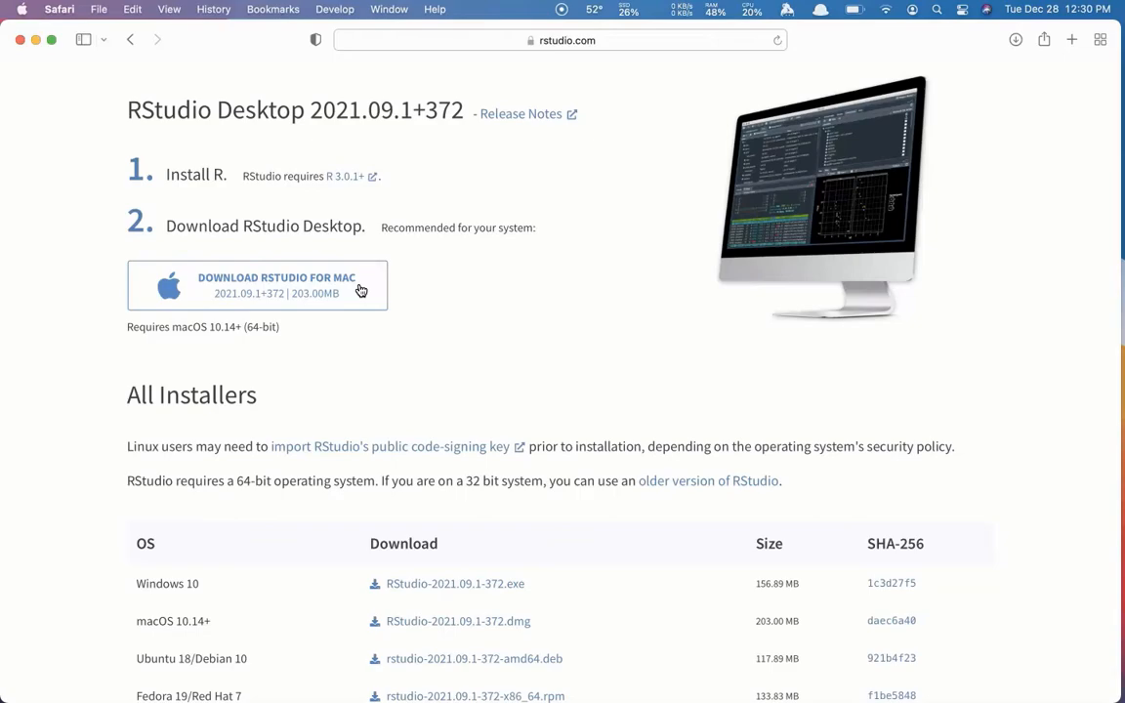
pyautogui.click(257, 284)
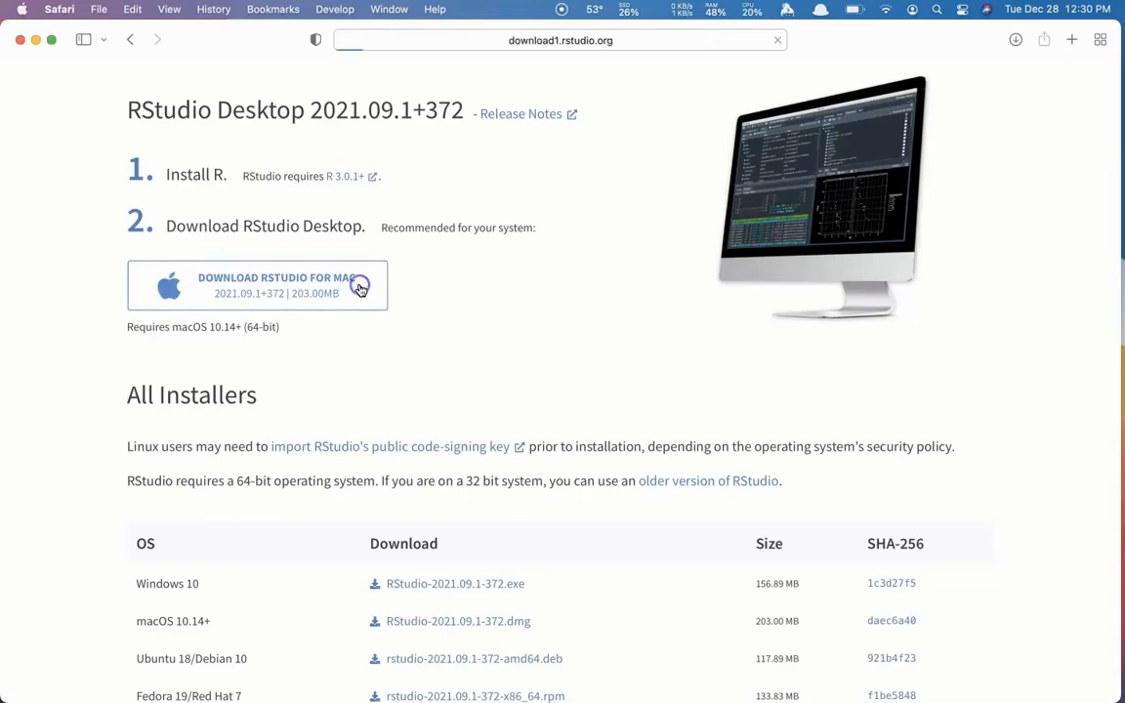
pyautogui.click(257, 284)
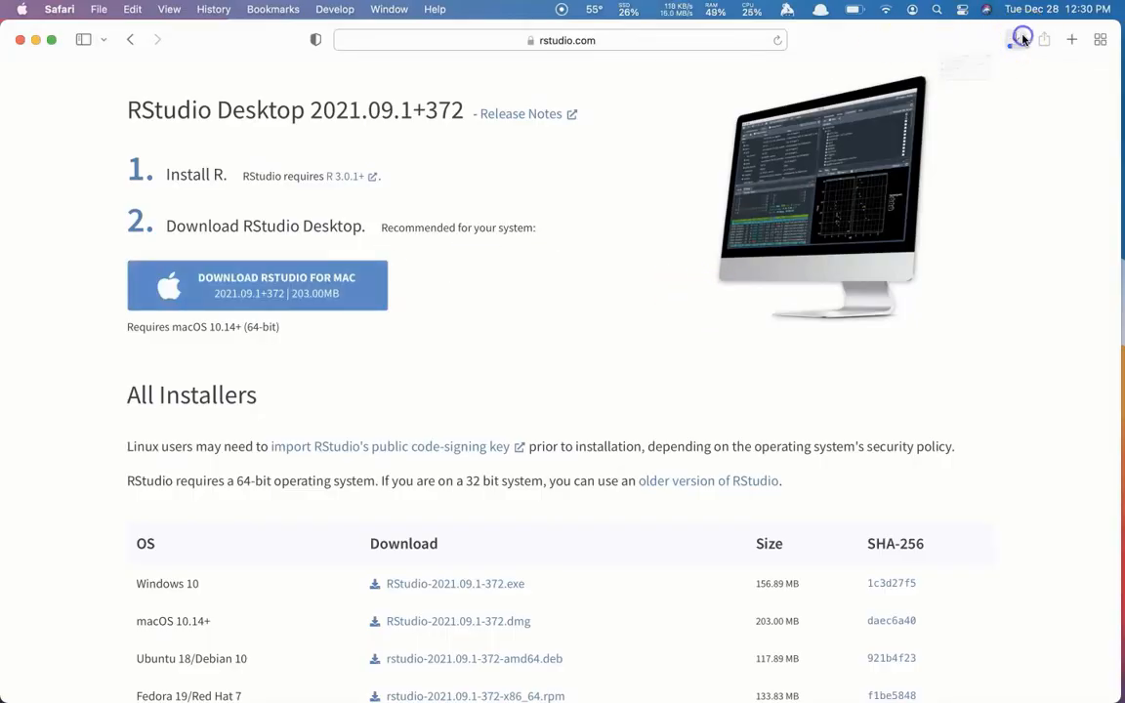
pyautogui.click(1015, 39)
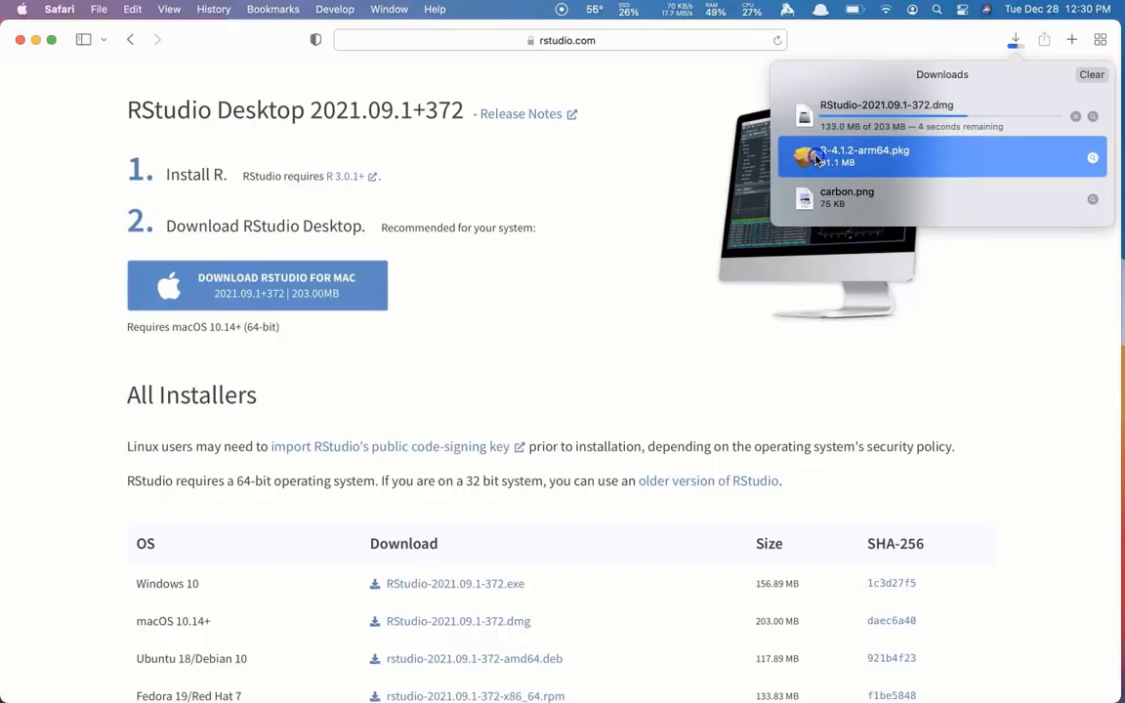
# - Launch the R-4.1.2-arm64.pkg installer and accept its software license
pyautogui.doubleClick(864, 156)
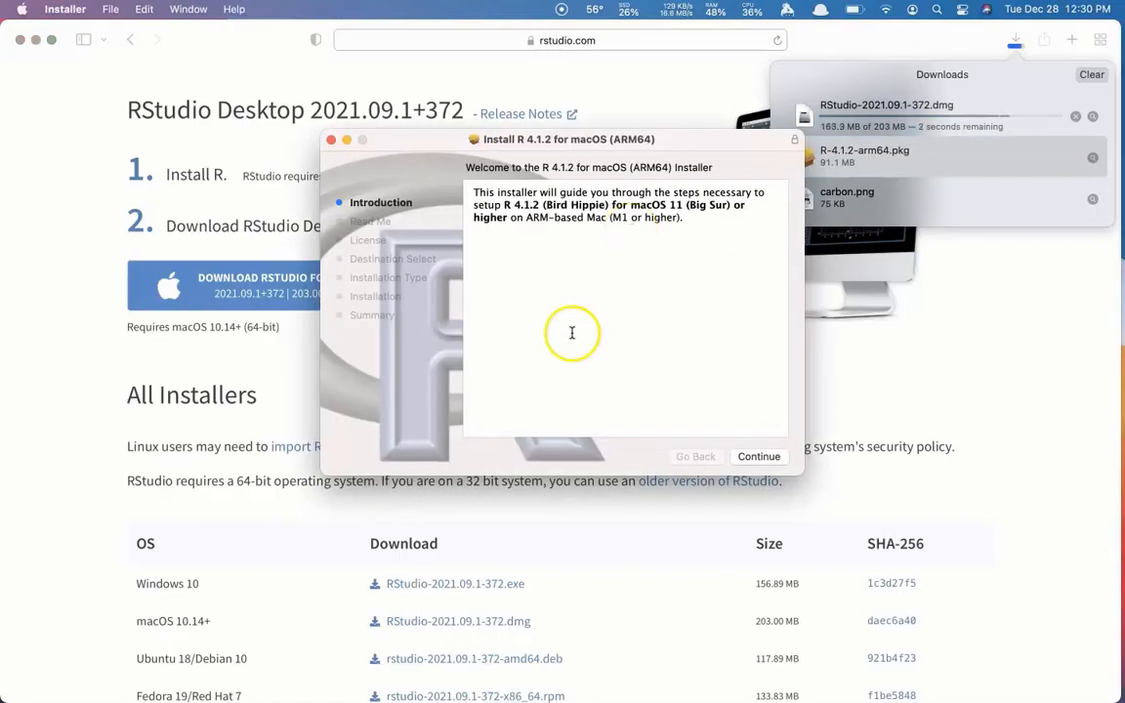
pyautogui.click(759, 456)
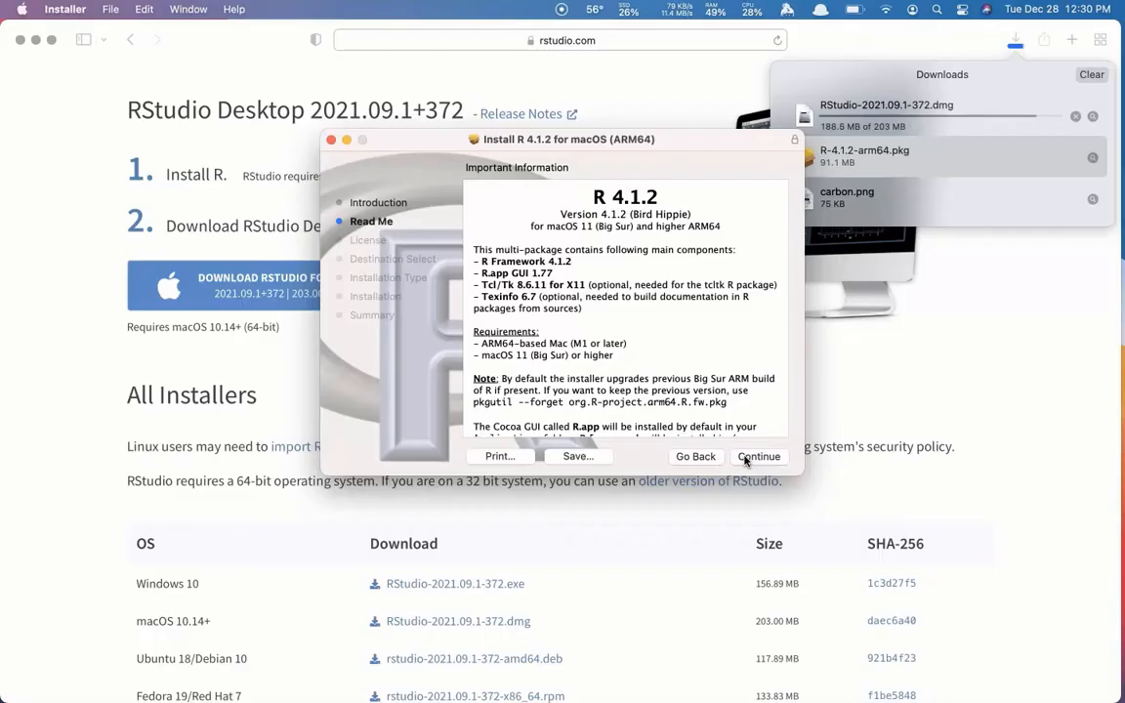
pyautogui.click(758, 456)
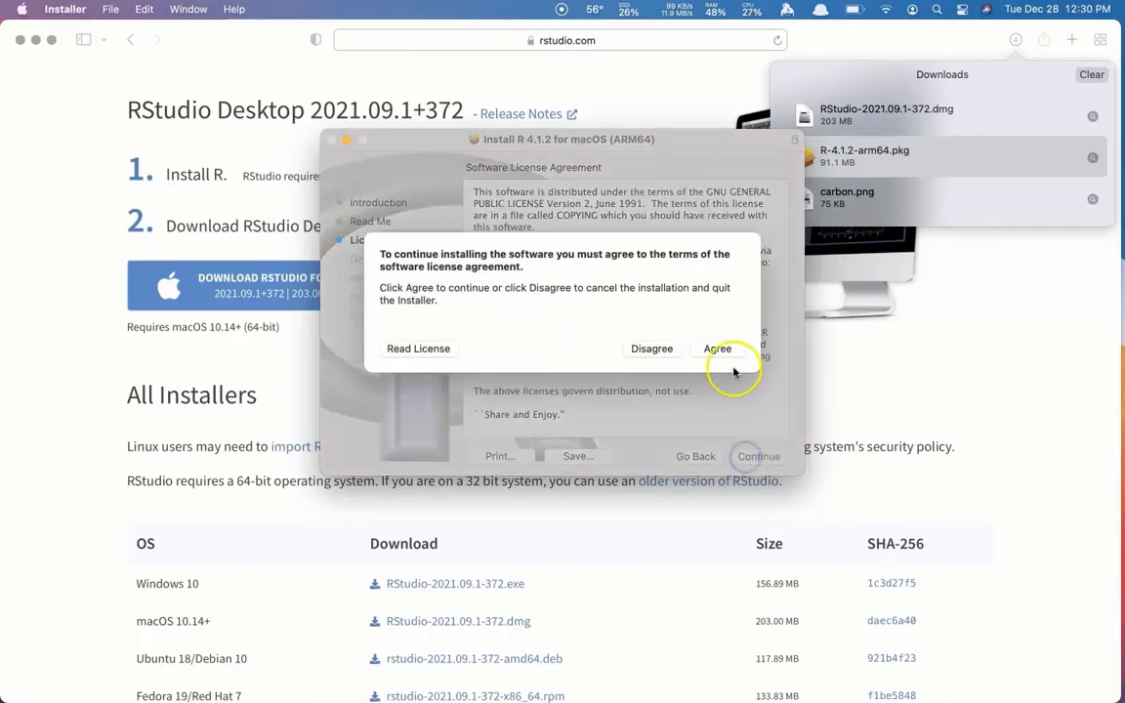
pyautogui.click(717, 349)
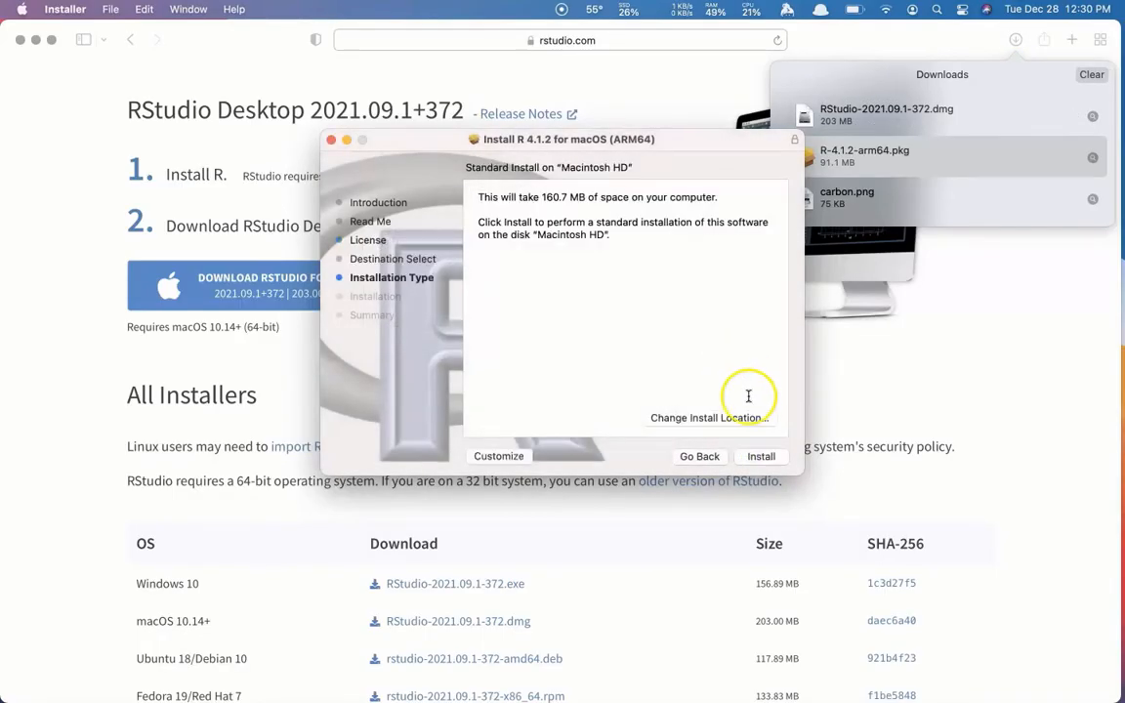
# - Install R 4.1.2 (ARM64) on Macintosh HD, close the installer and trash the package
pyautogui.click(761, 456)
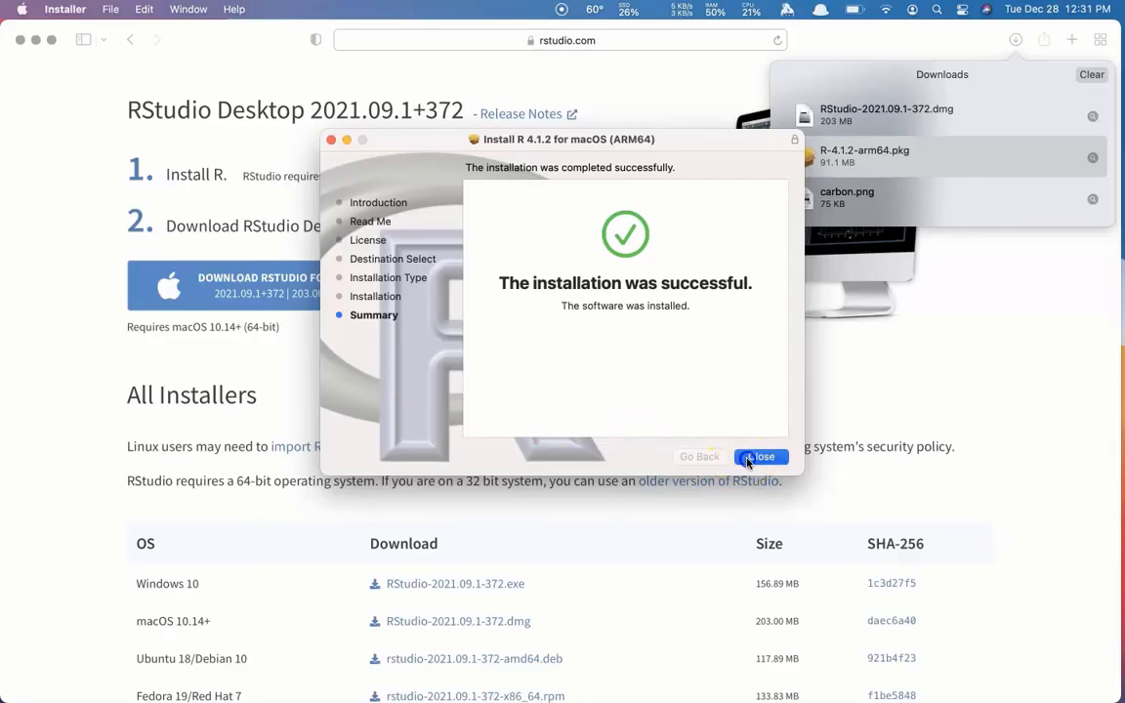
pyautogui.click(761, 457)
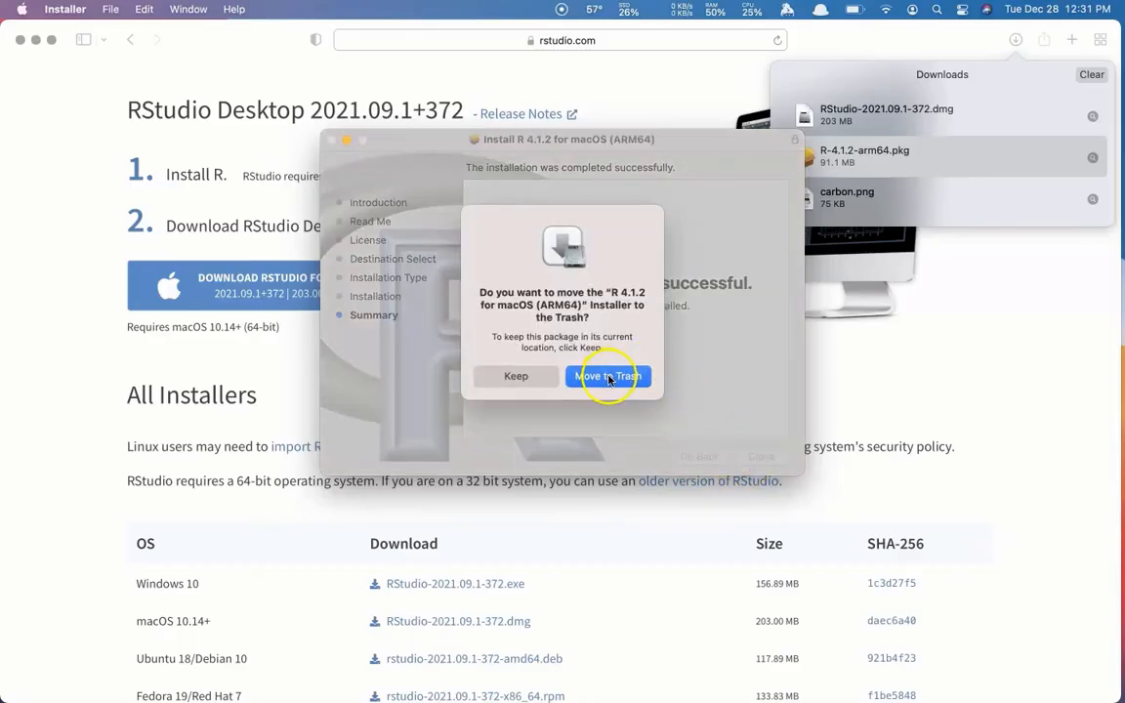
pyautogui.click(608, 376)
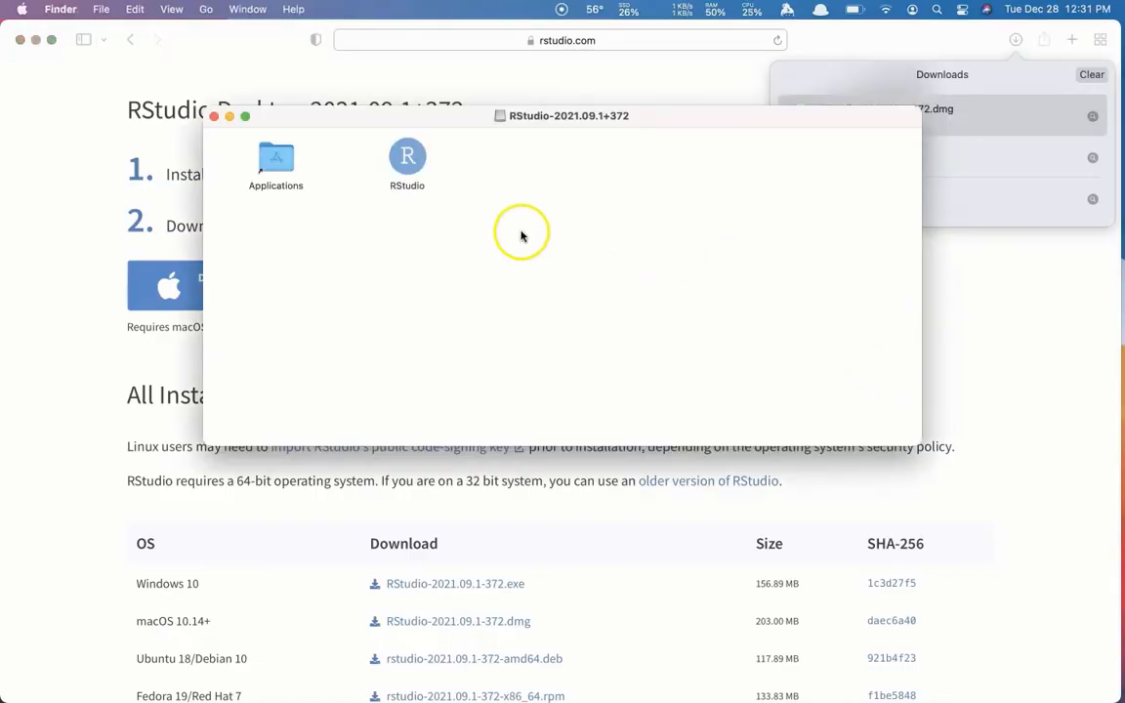
# - Copy RStudio from the disk image into Applications, replacing the older copy
pyautogui.click(408, 156)
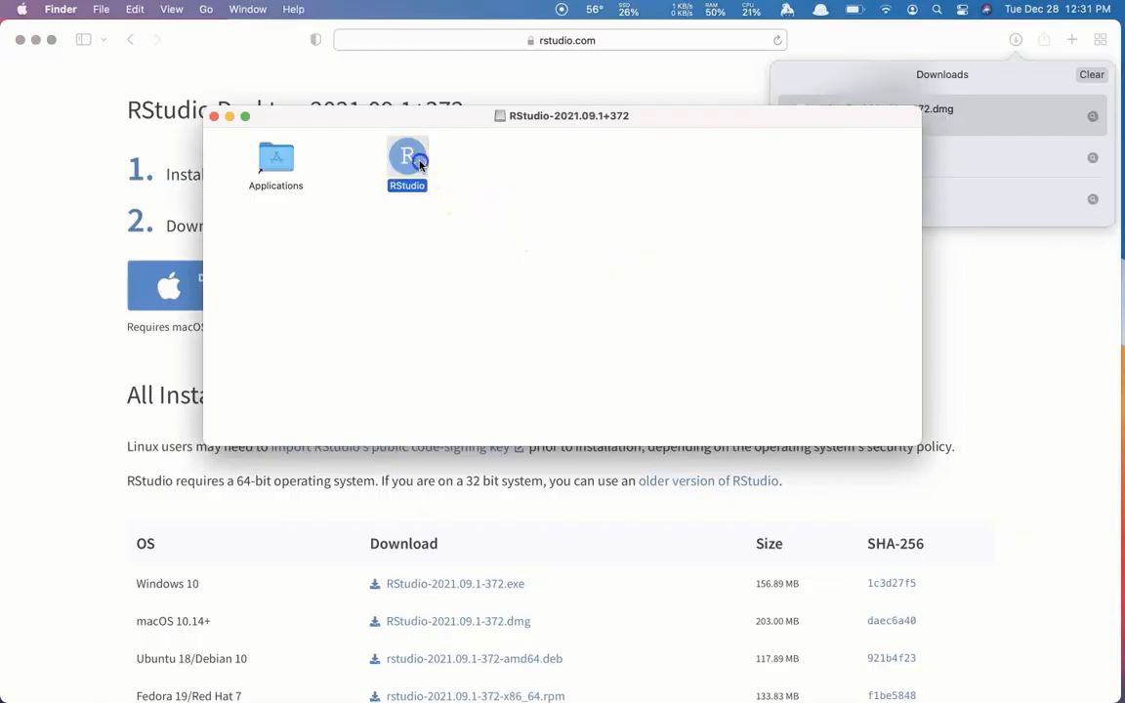
pyautogui.moveTo(407, 156); pyautogui.dragTo(277, 161)
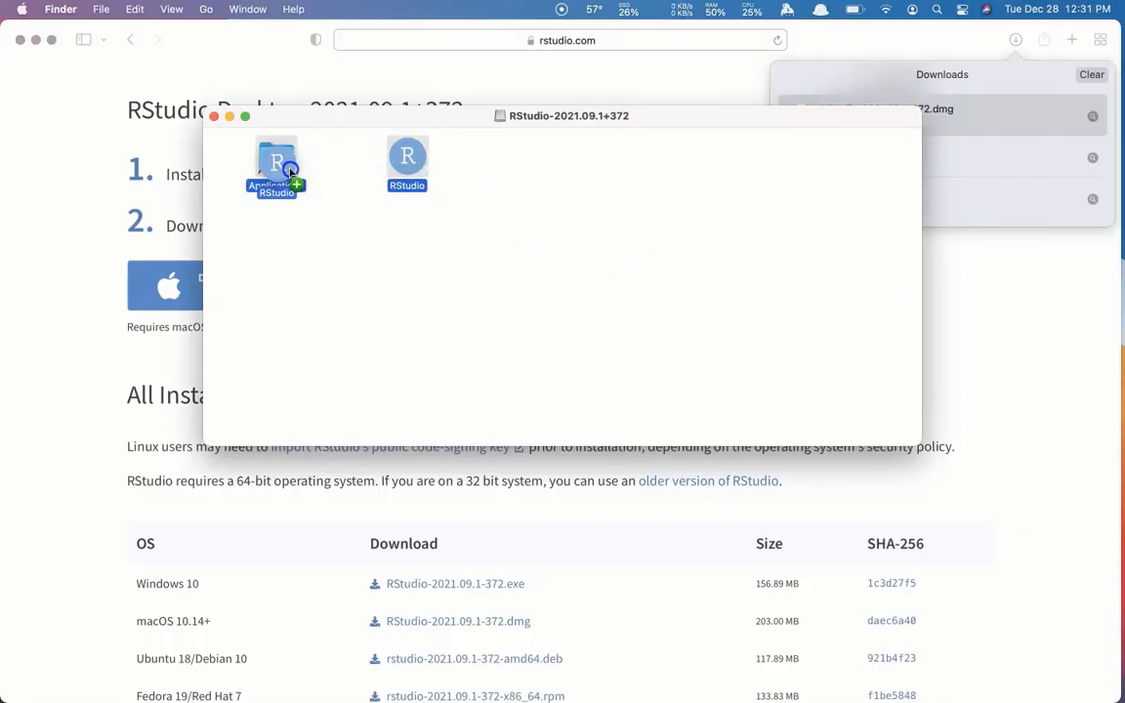
pyautogui.moveTo(407, 162); pyautogui.dragTo(276, 166)
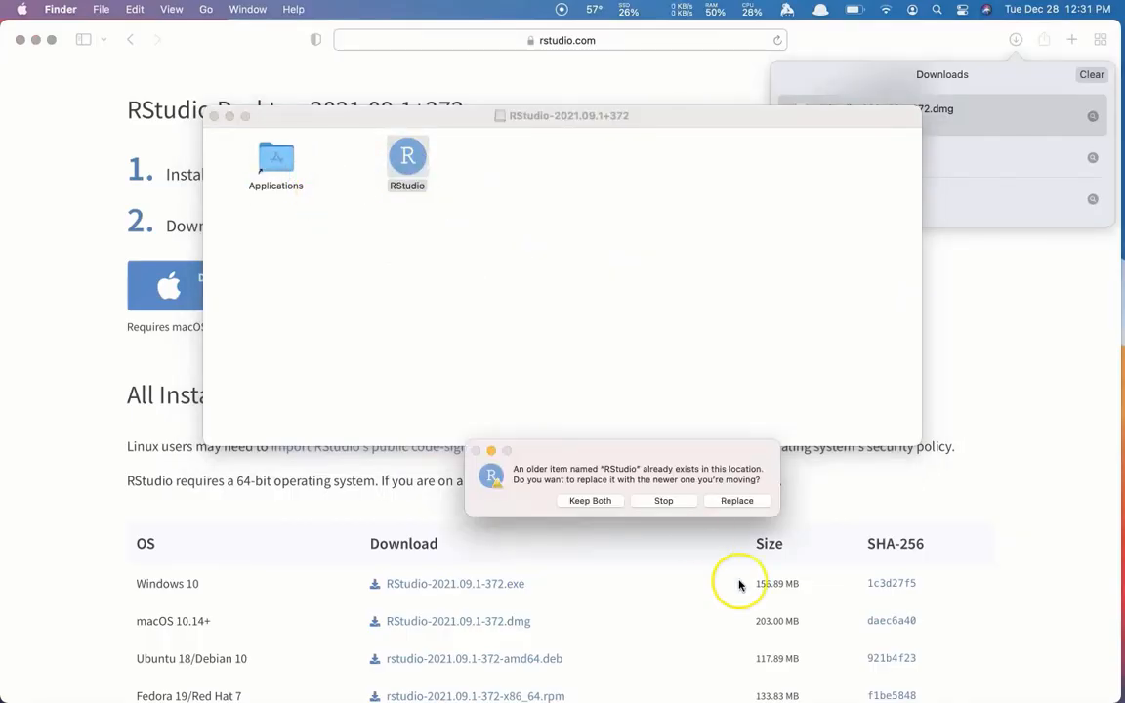
pyautogui.click(736, 500)
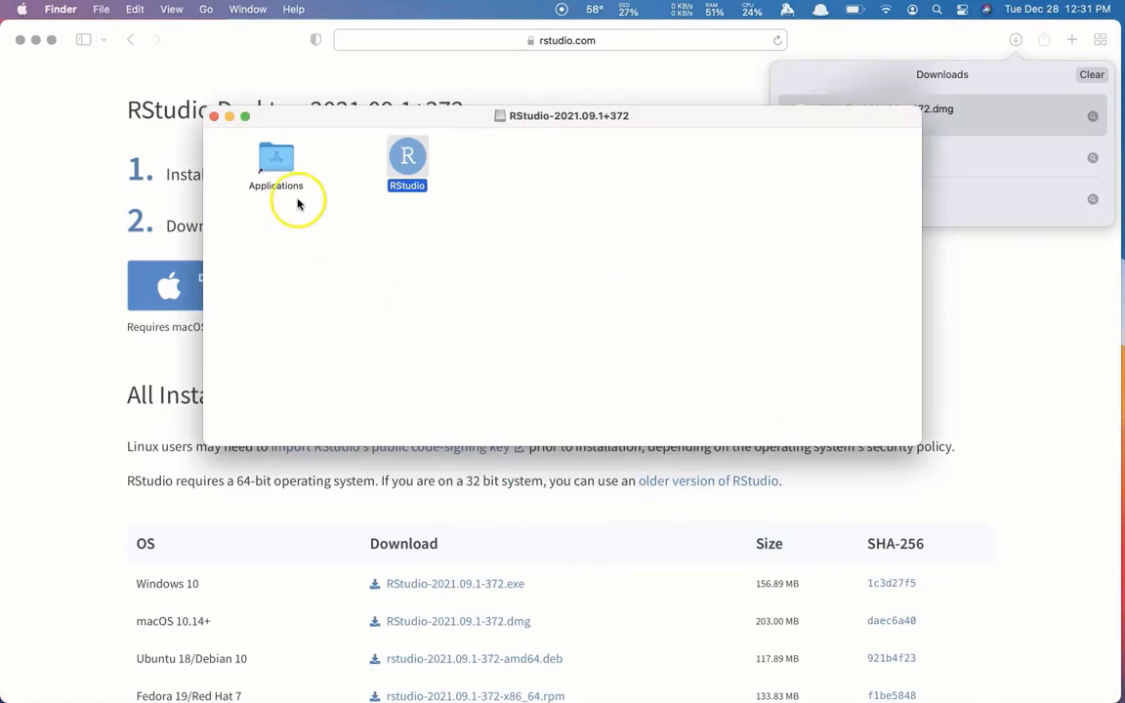
# - Launch RStudio via a Spotlight search for 'rstudio' and approve the Internet-download warning
pyautogui.click(936, 9)
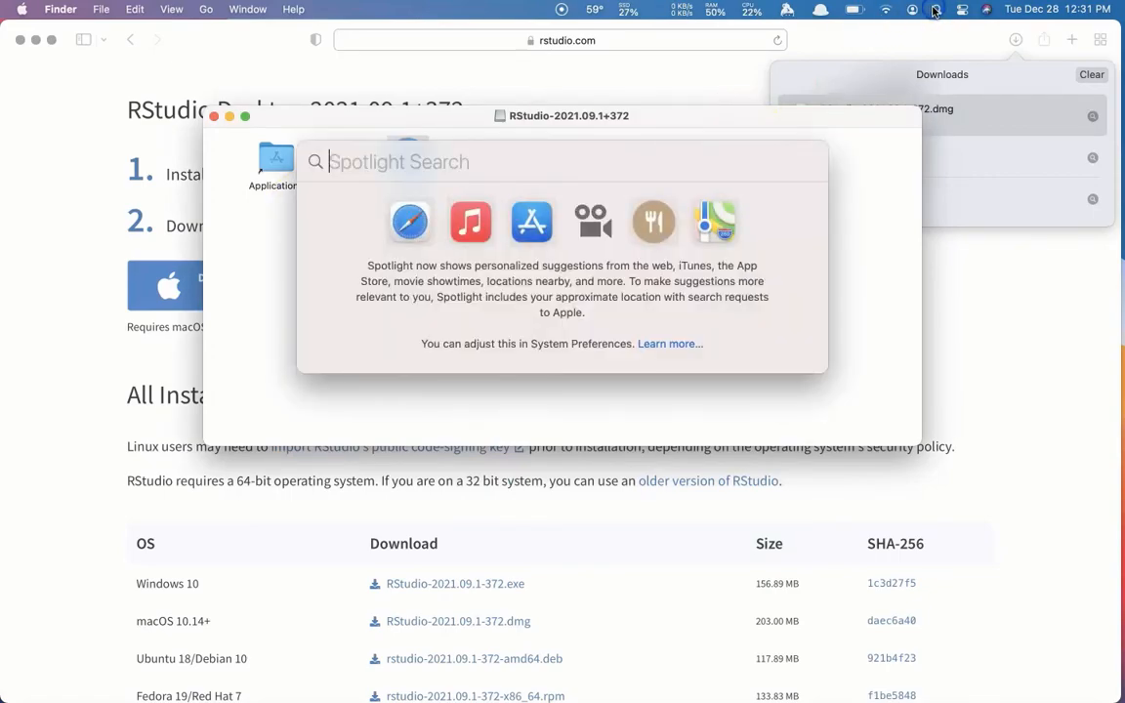
pyautogui.write('r')
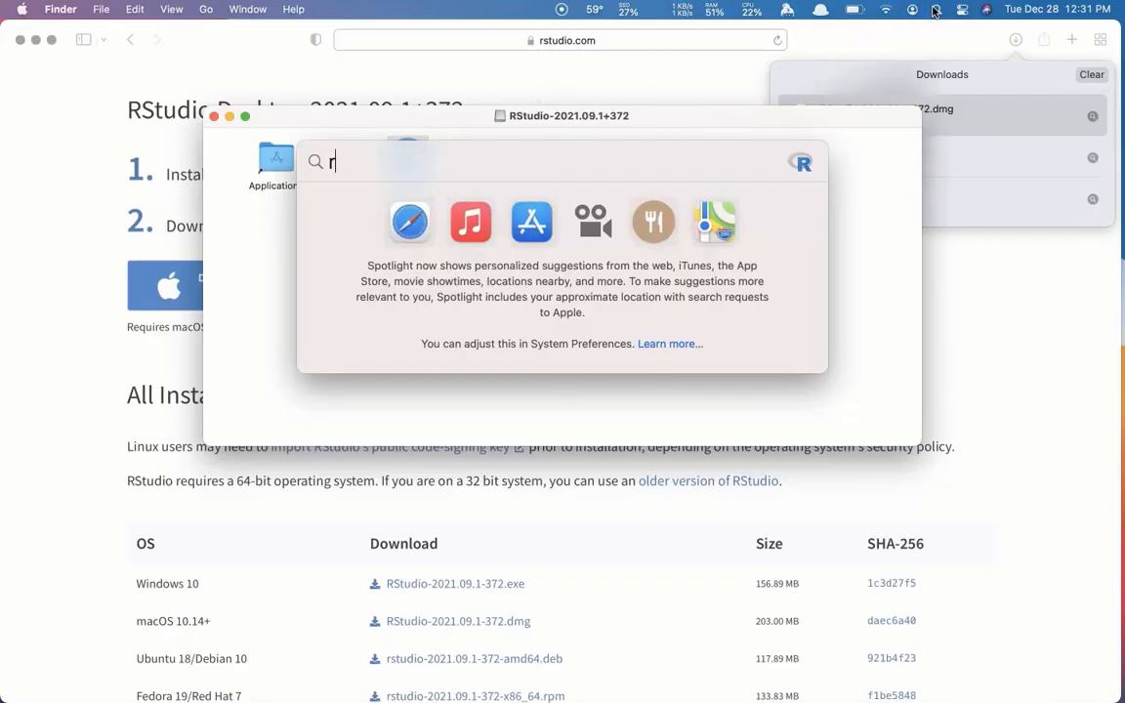
pyautogui.write('studio')
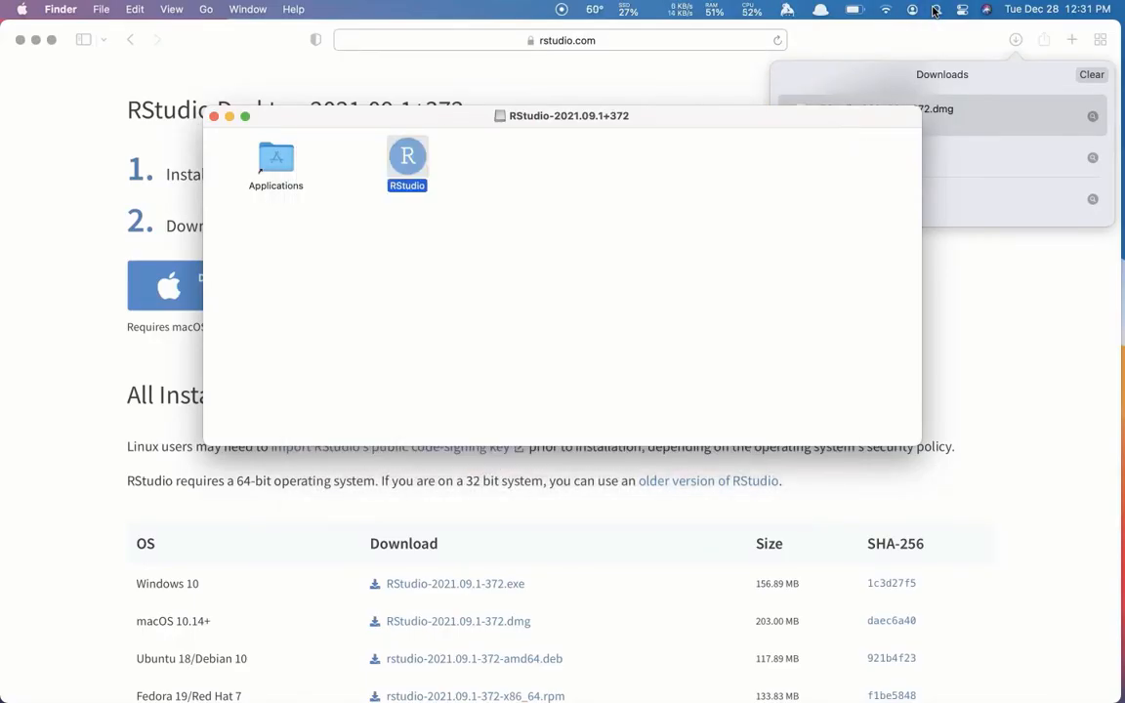
pyautogui.doubleClick(406, 159)
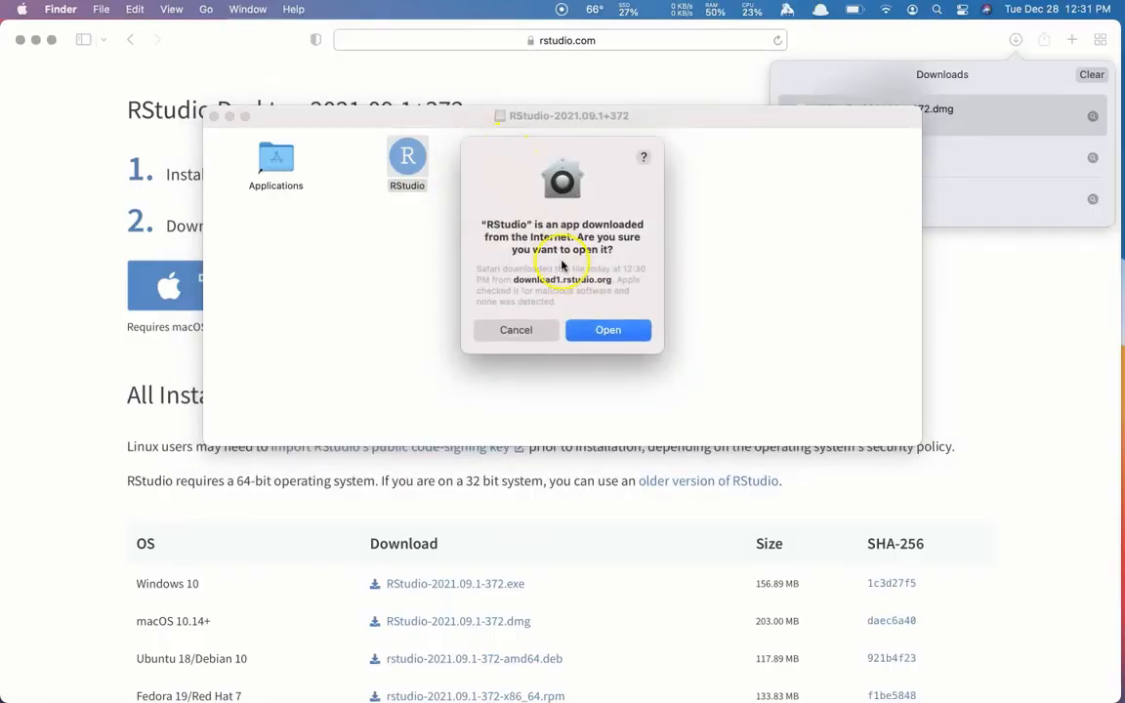
pyautogui.click(607, 329)
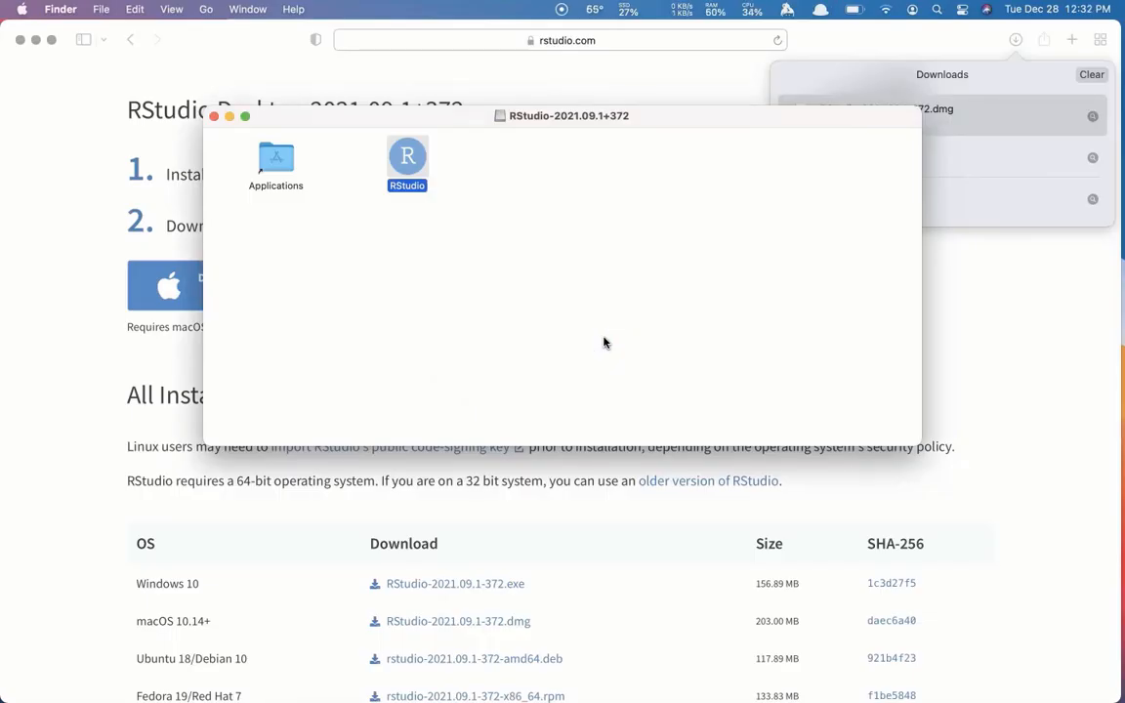
pyautogui.moveTo(208, 486)
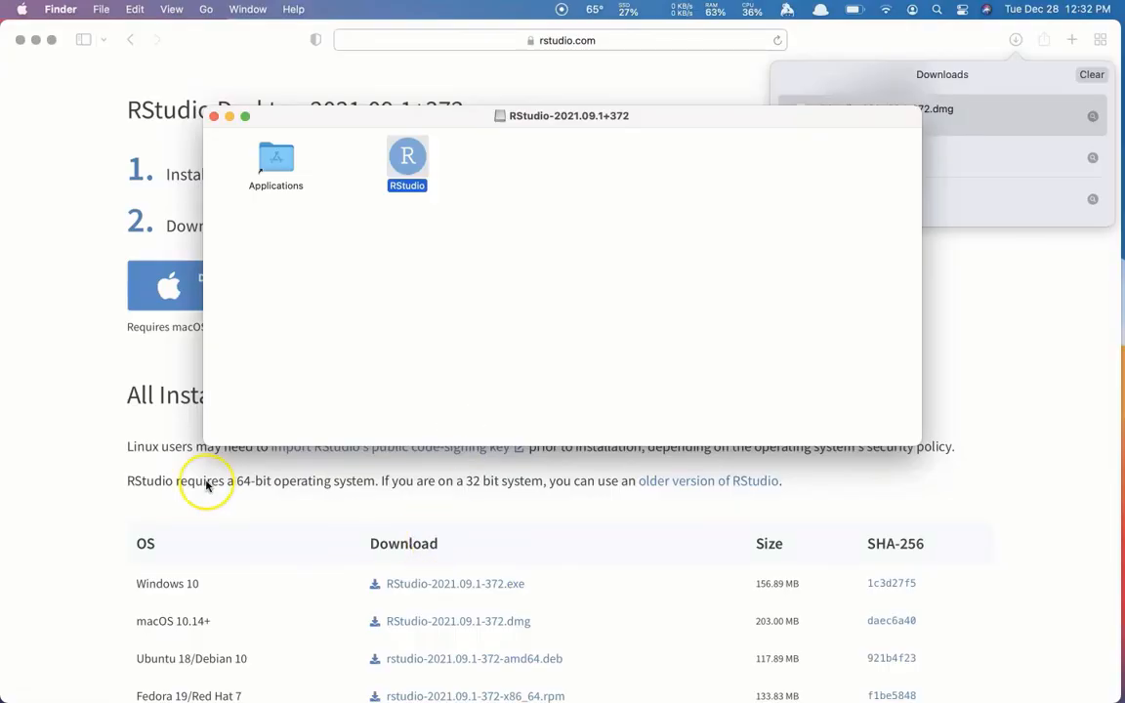
pyautogui.moveTo(109, 86)
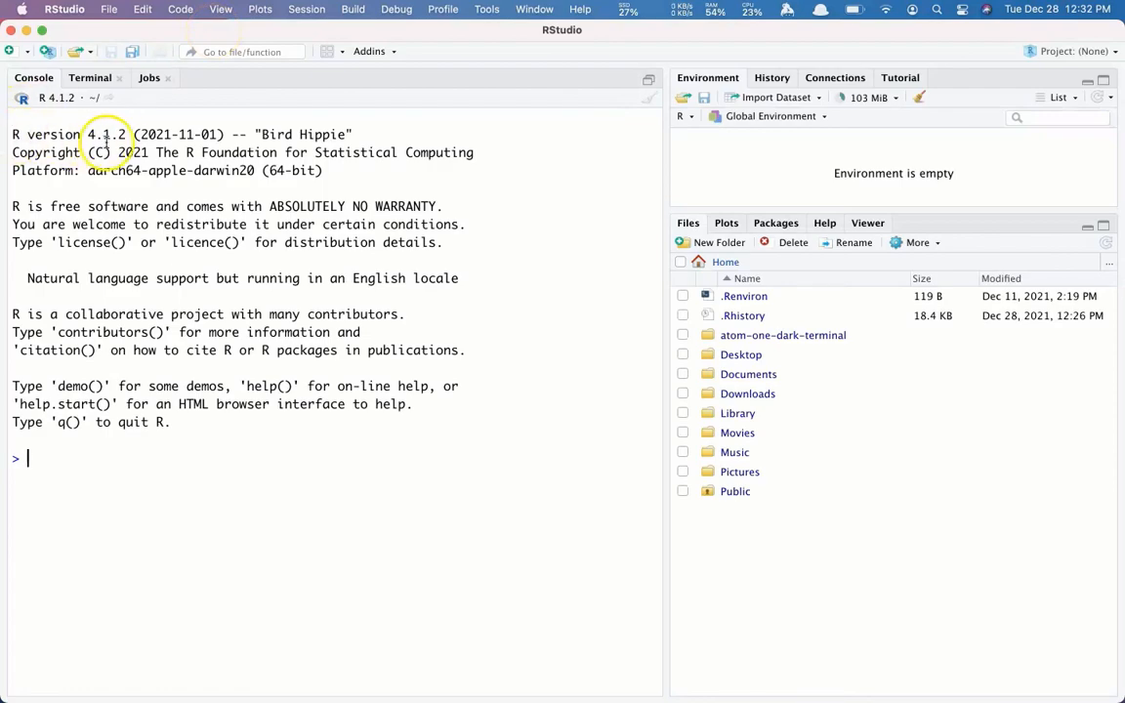
pyautogui.moveTo(256, 145)
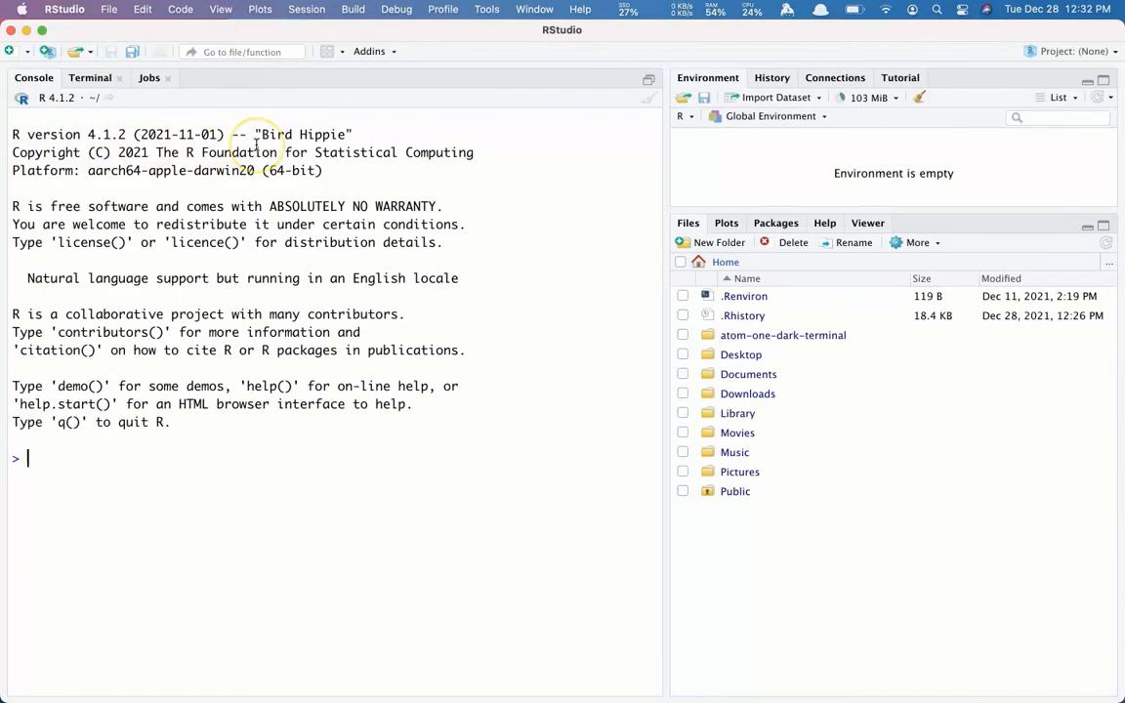
pyautogui.moveTo(102, 170)
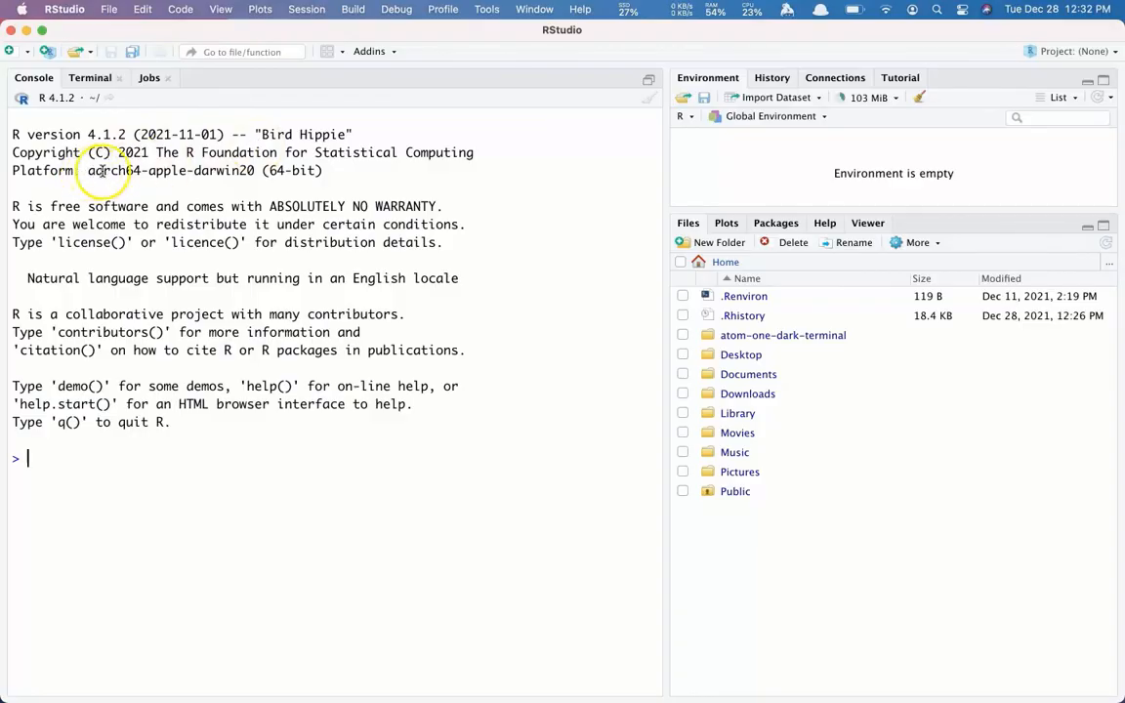
pyautogui.moveTo(325, 188)
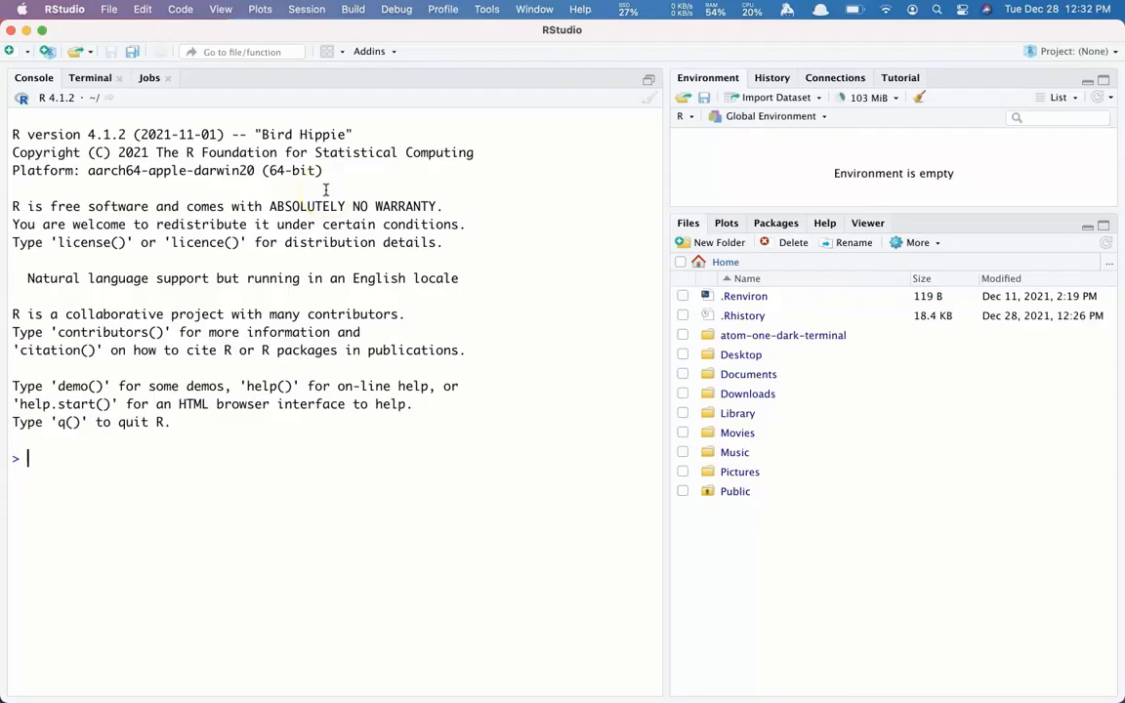
pyautogui.moveTo(275, 278)
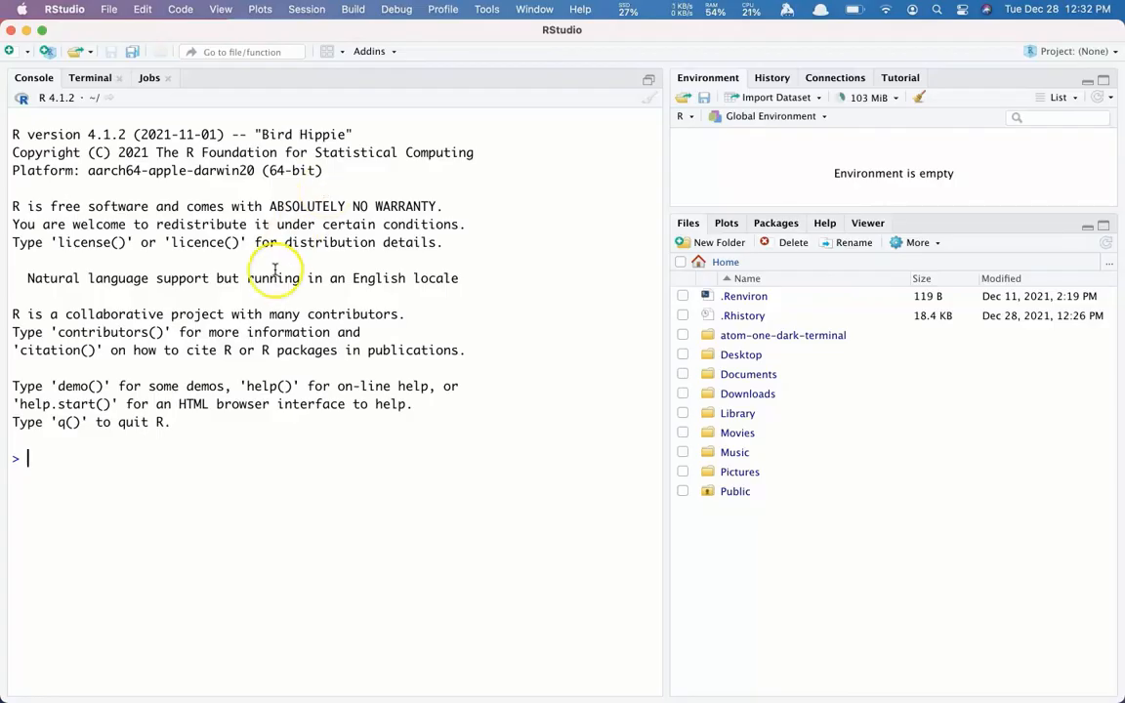